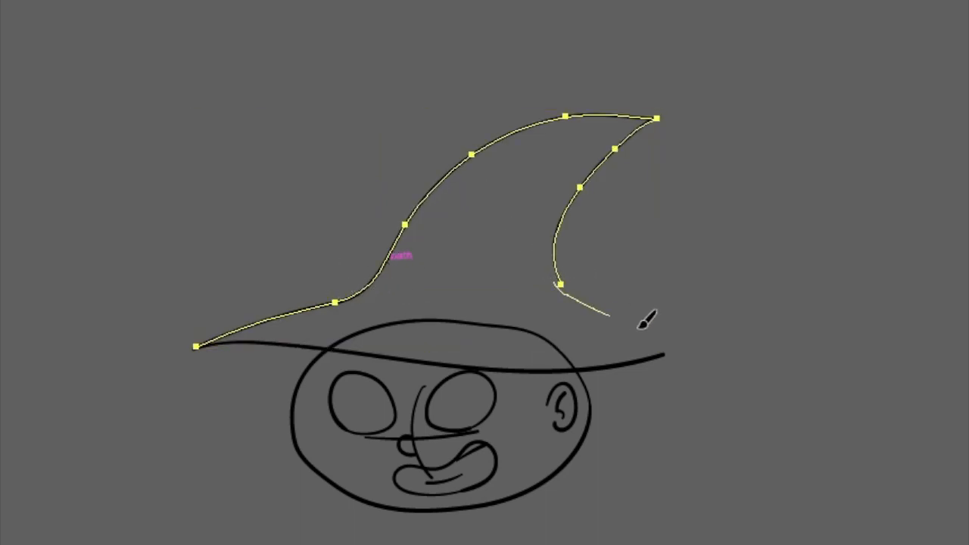
# Draw the right inner curve of the witch's pointed hat cone.
pyautogui.moveTo(566, 283); pyautogui.dragTo(666, 352)
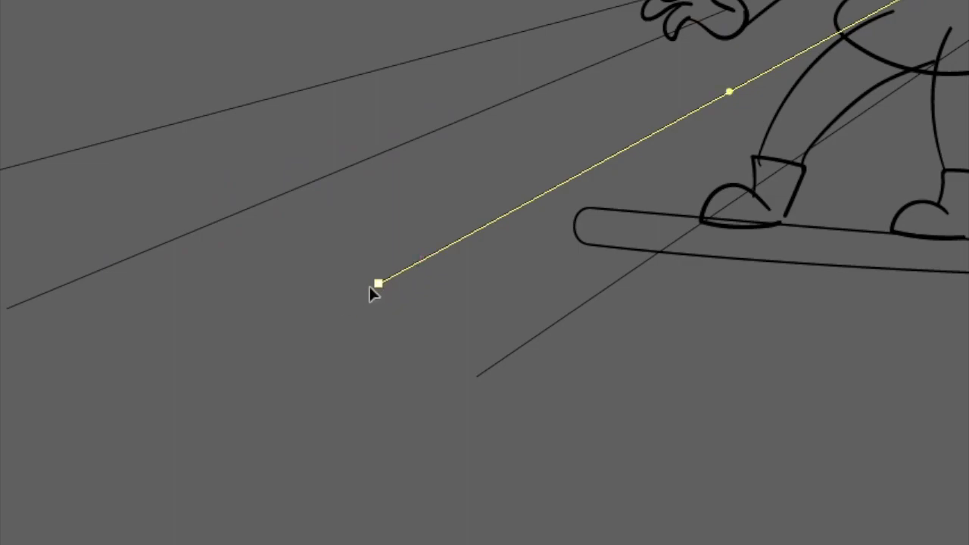
# Draw a straight magic beam line ending just left of the broom.
pyautogui.moveTo(377, 283); pyautogui.dragTo(477, 377)
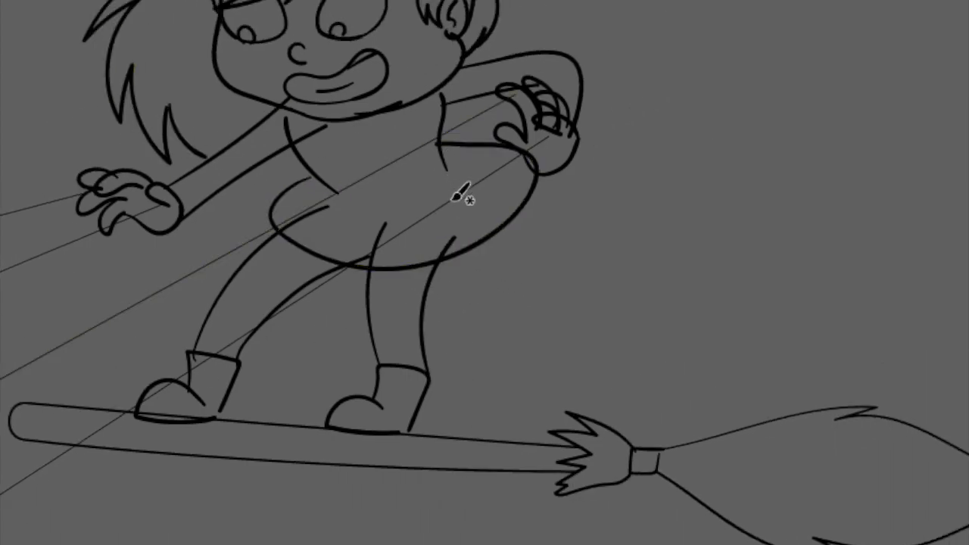
# Trace the skirt outline and the back leg's inner line down to the boot.
pyautogui.moveTo(333, 178); pyautogui.dragTo(443, 156)
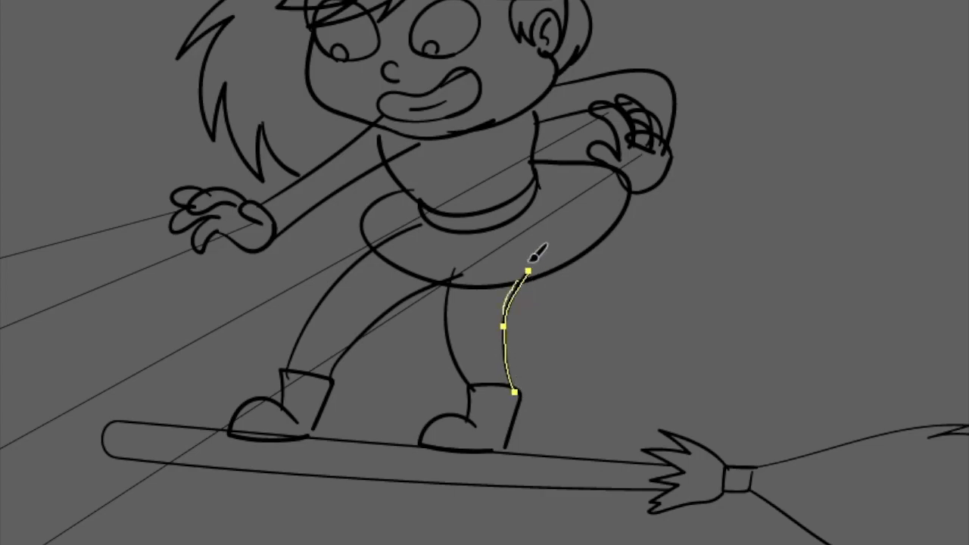
pyautogui.moveTo(537, 249); pyautogui.dragTo(530, 315)
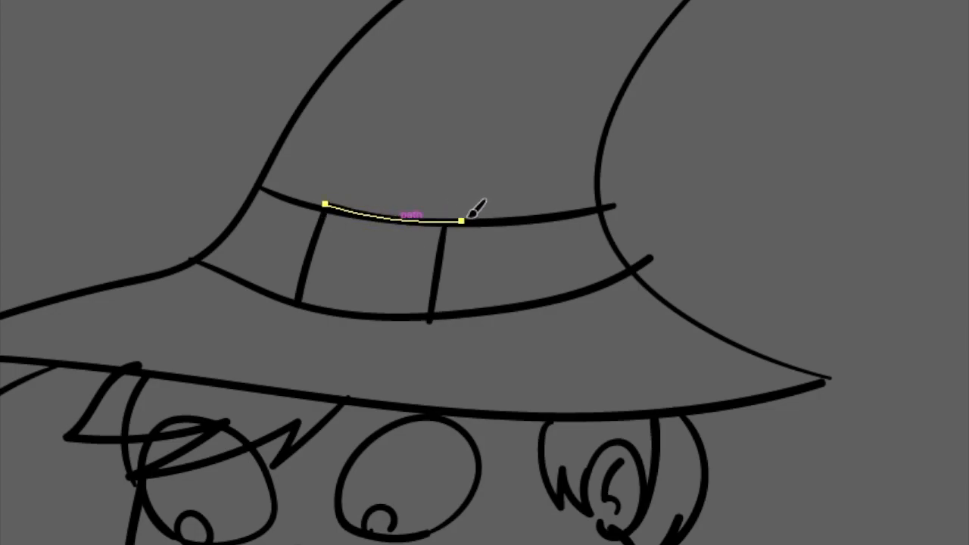
# Draw the bottom edge of the square buckle on the hat band.
pyautogui.moveTo(463, 220); pyautogui.dragTo(409, 316)
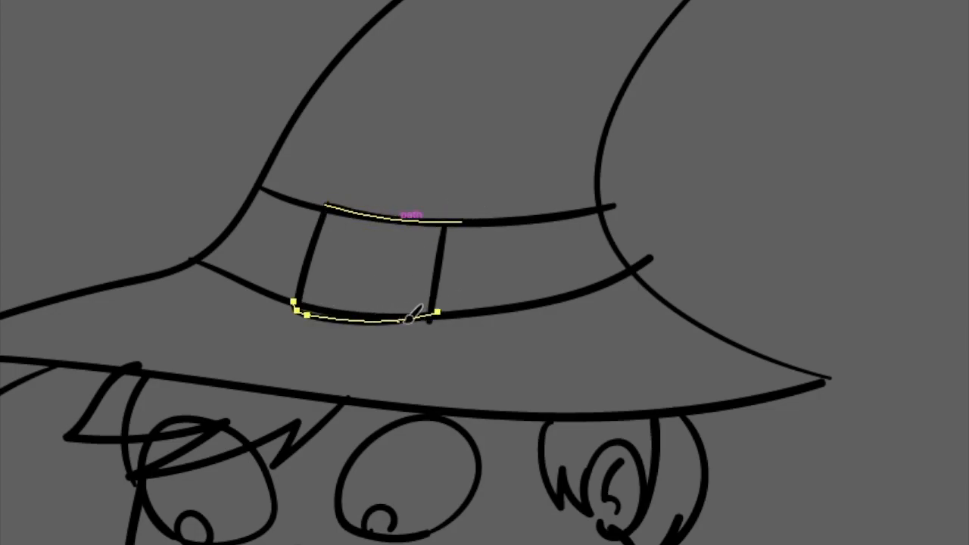